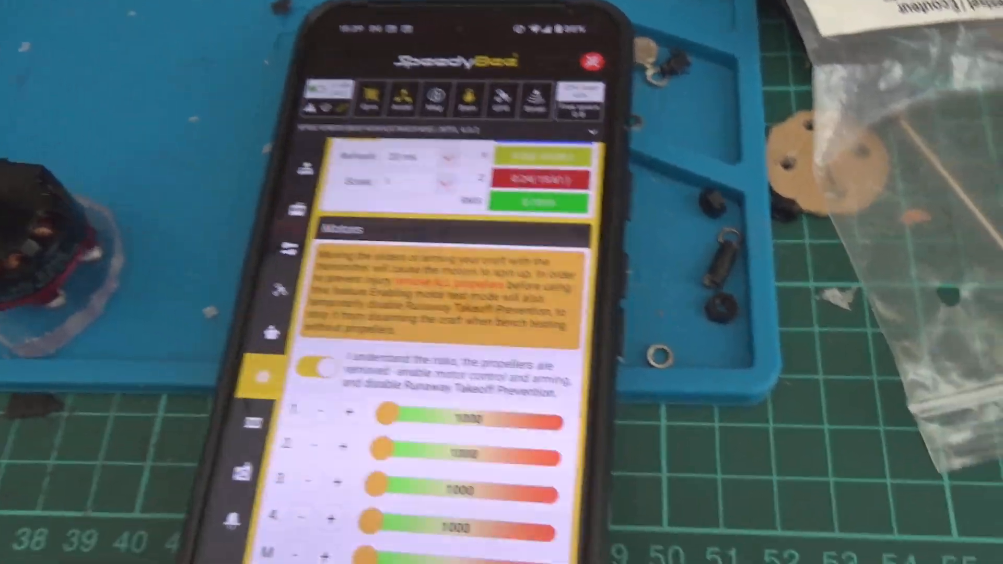
pyautogui.scroll(-3)
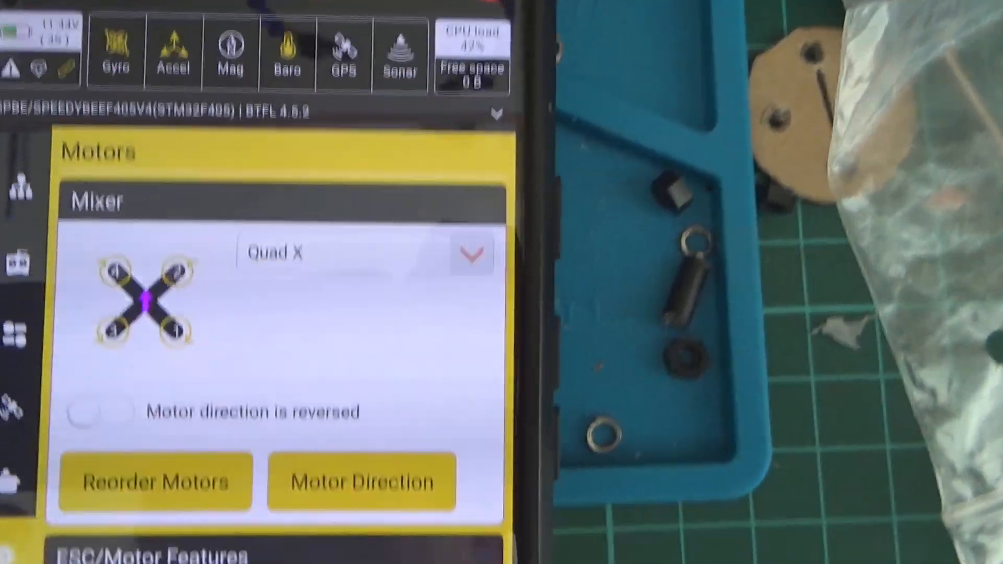
pyautogui.scroll(-3)
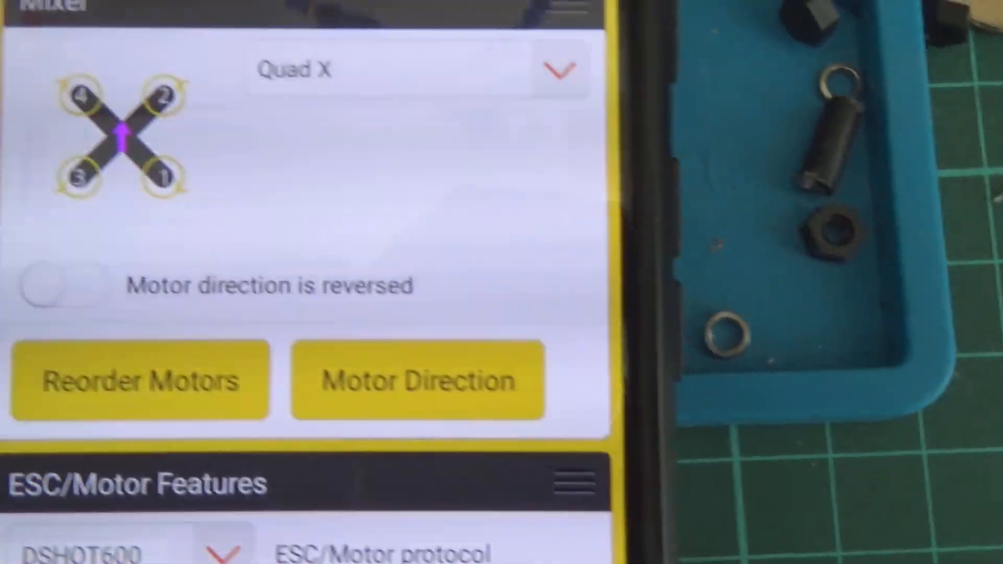
pyautogui.scroll(-3)
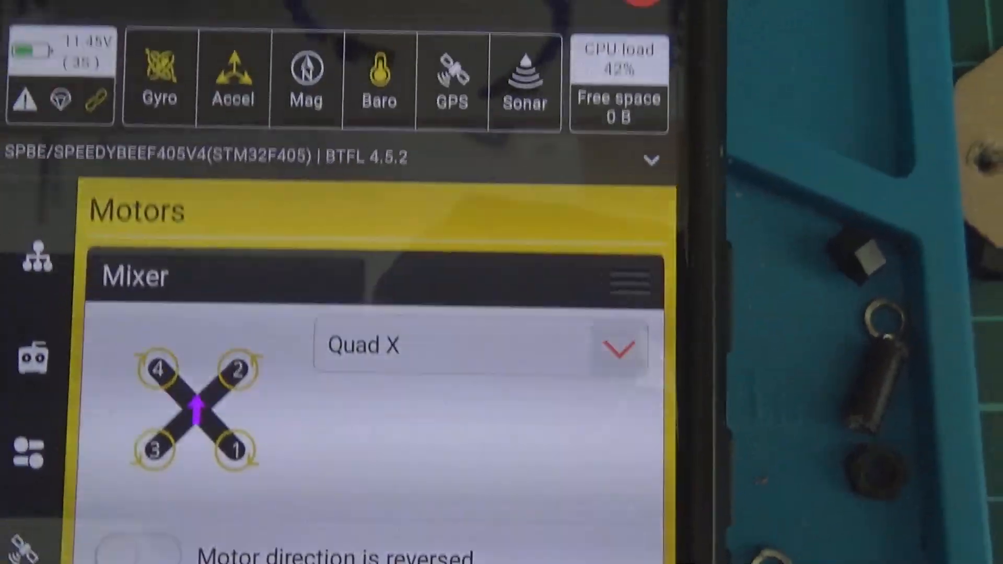
pyautogui.scroll(-3)
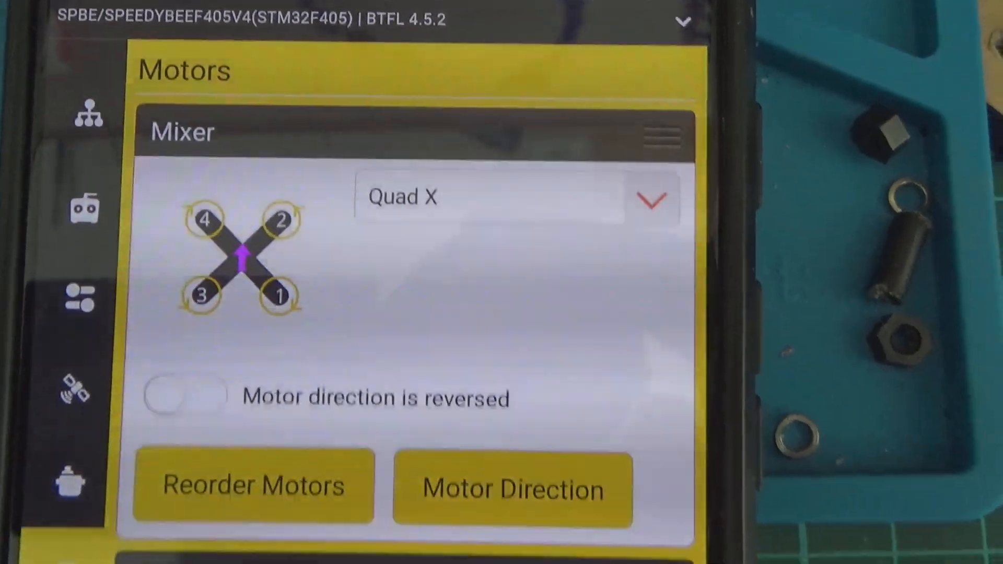